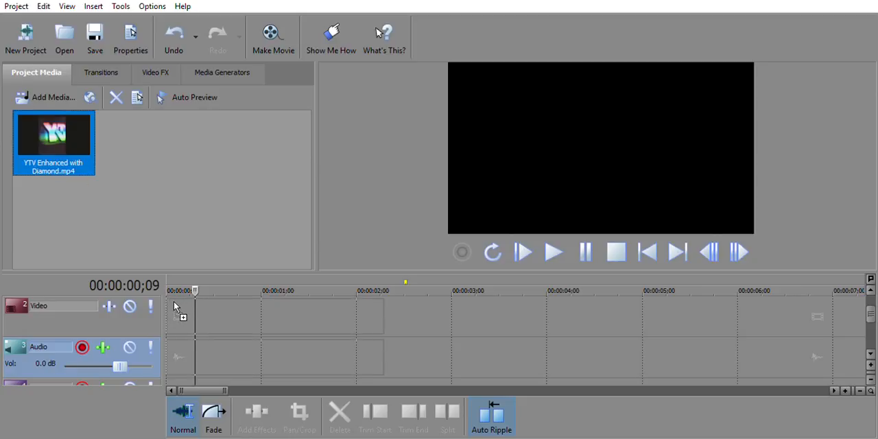
# Drag YTV Enhanced with Diamond.mp4 onto the start of the timeline as video and audio
pyautogui.moveTo(54, 137); pyautogui.dragTo(274, 356)
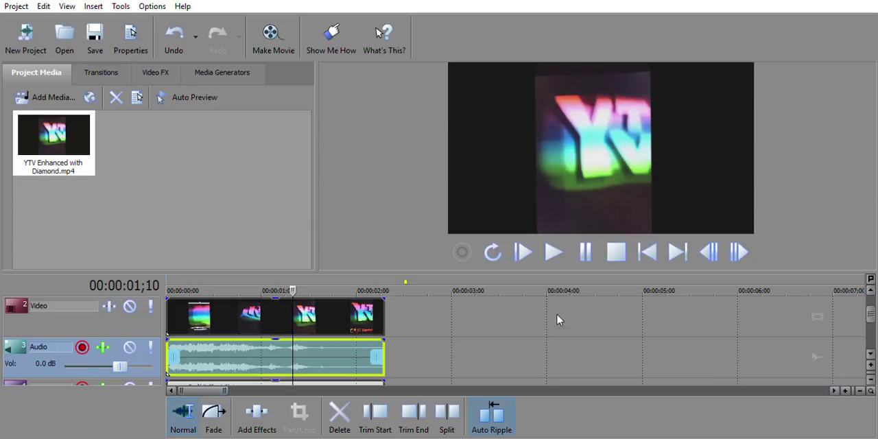
# Scroll down to the Audio and Music tracks and select the Music track clip
pyautogui.scroll(-3)
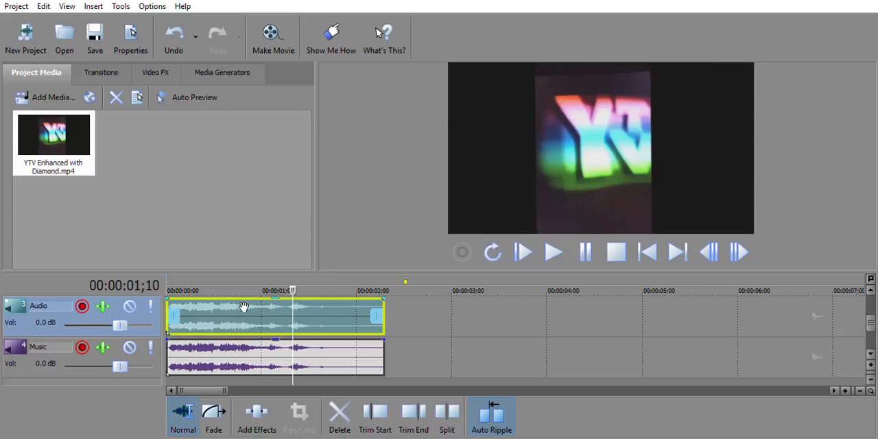
pyautogui.moveTo(422, 207)
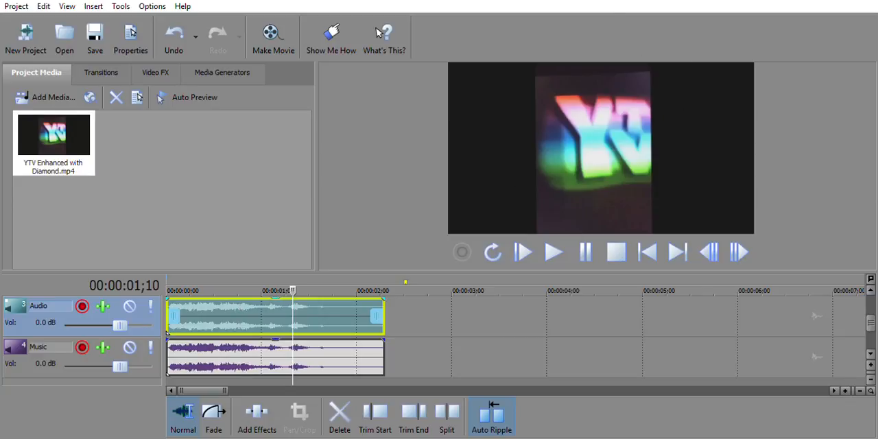
pyautogui.moveTo(343, 263)
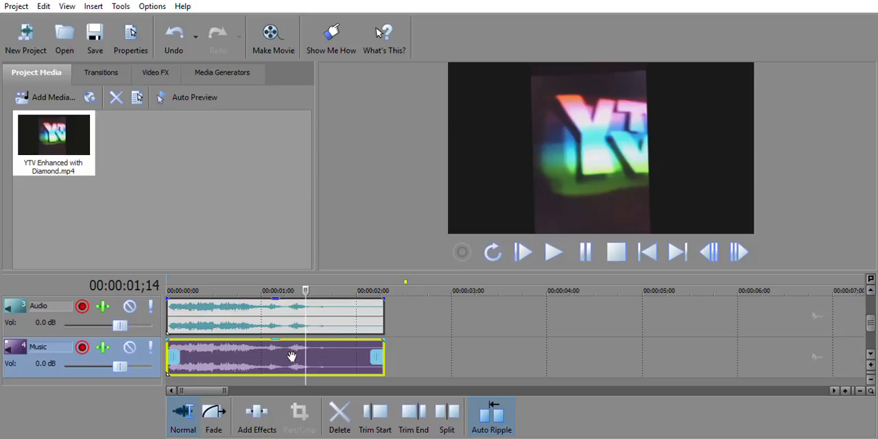
pyautogui.click(275, 316)
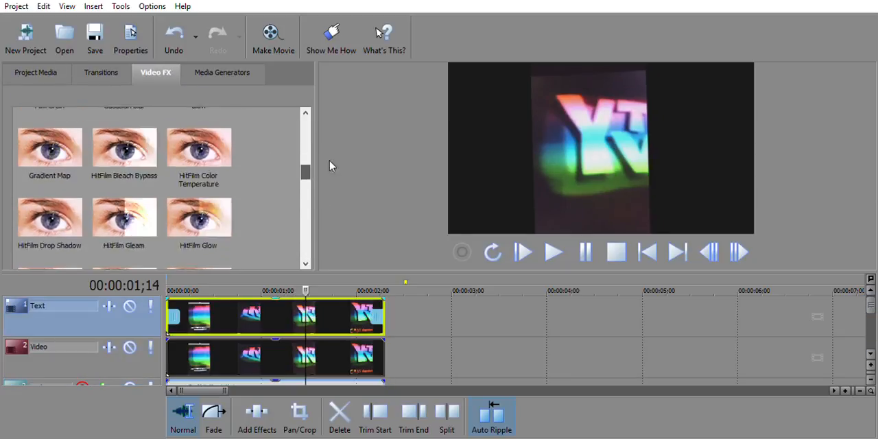
pyautogui.scroll(3)
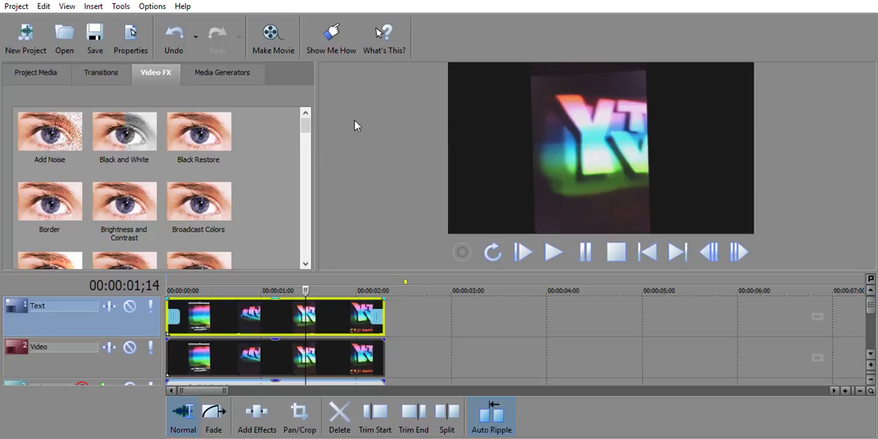
pyautogui.scroll(-3)
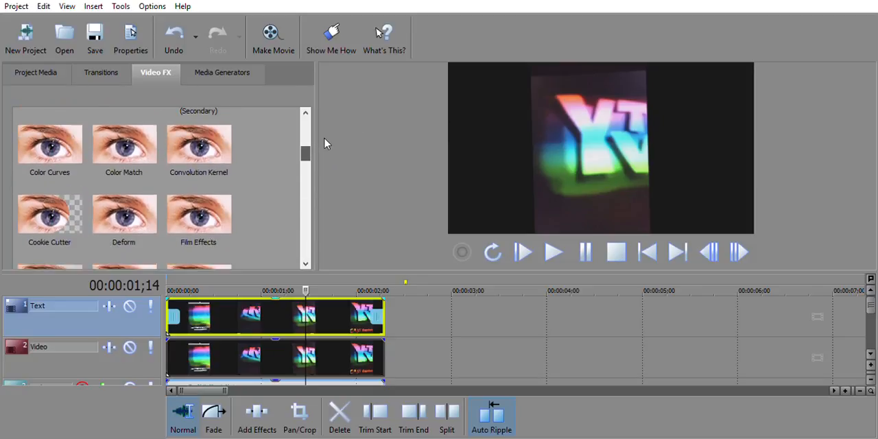
pyautogui.scroll(3)
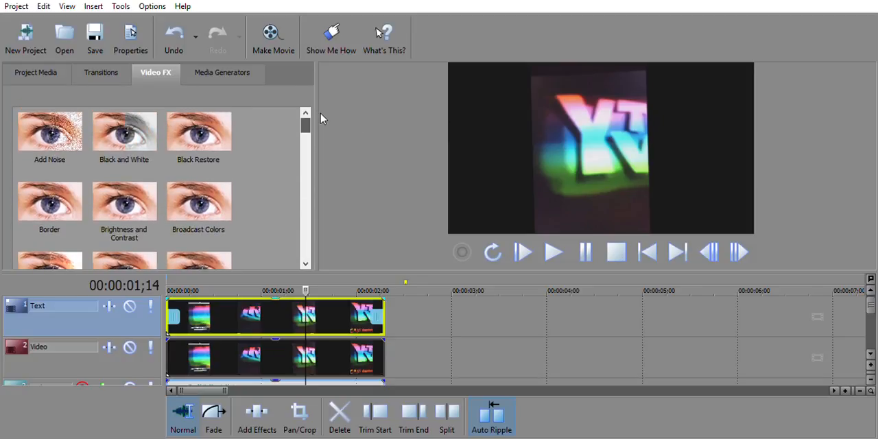
pyautogui.scroll(-3)
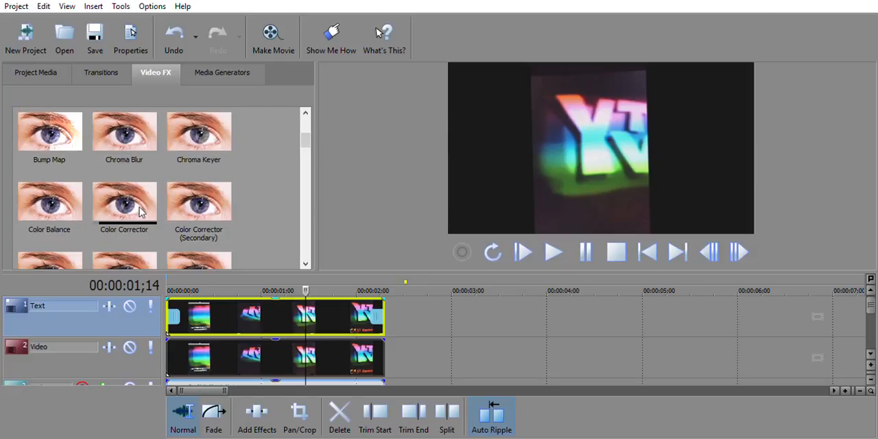
# Apply Color Corrector to the Text track clip, tinting the logo background blue
pyautogui.click(124, 201)
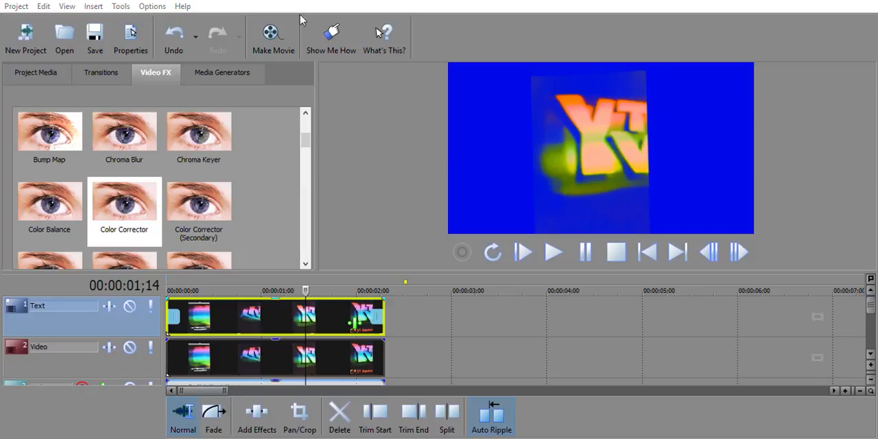
pyautogui.moveTo(334, 256)
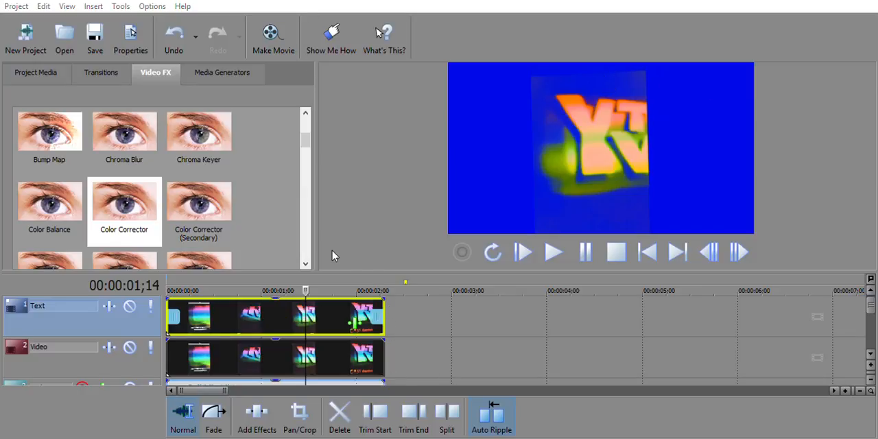
pyautogui.moveTo(397, 7)
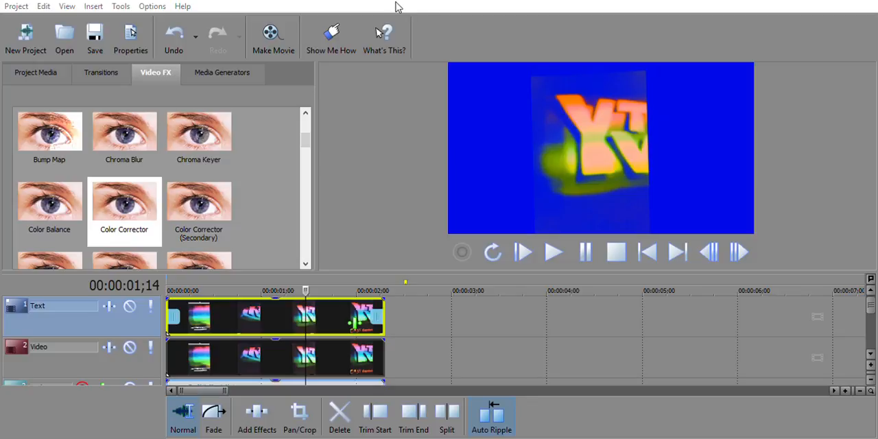
pyautogui.scroll(-3)
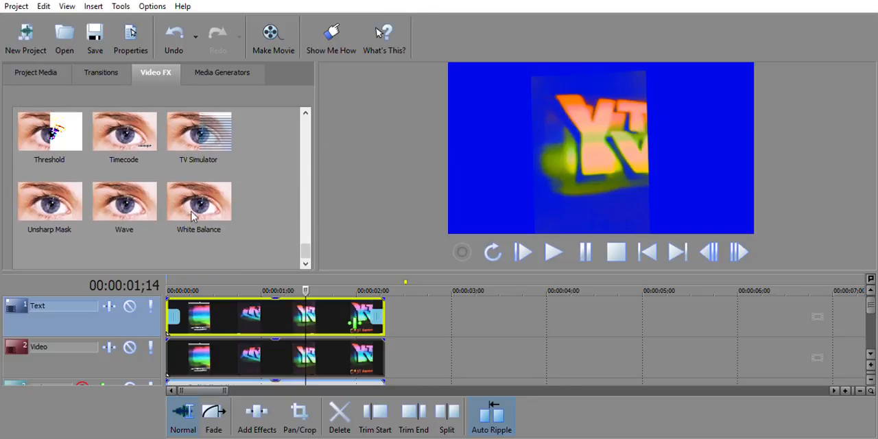
# Add the Light Rays effect to the Text track clip and return to Project Media
pyautogui.click(199, 131)
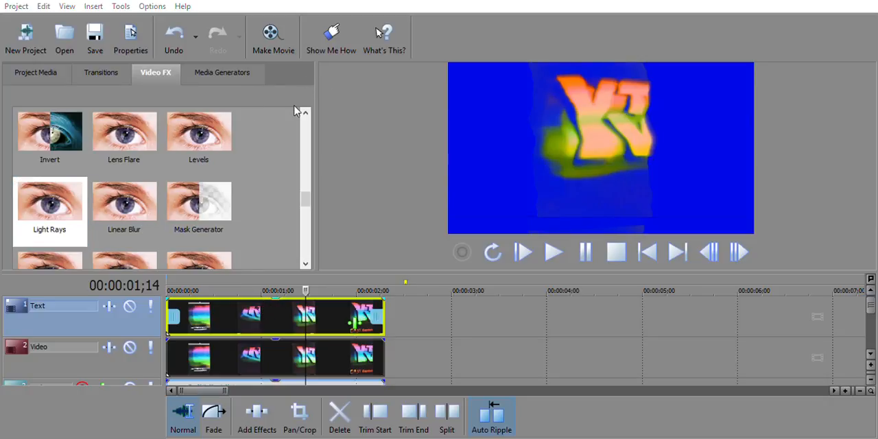
pyautogui.moveTo(349, 160)
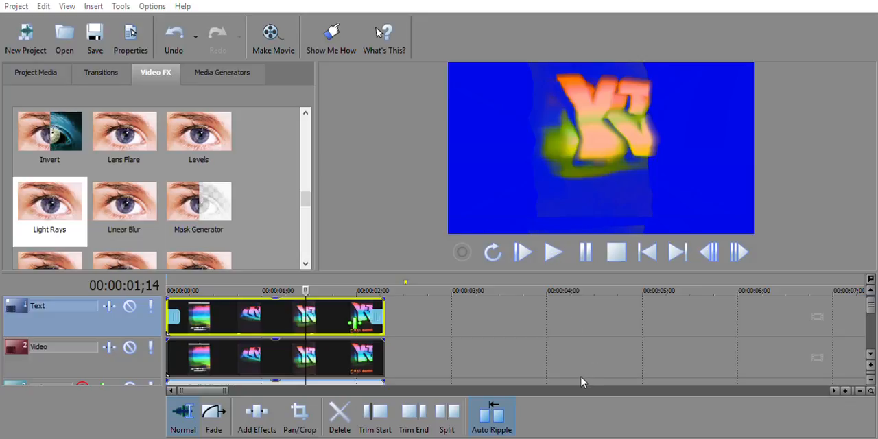
pyautogui.click(35, 72)
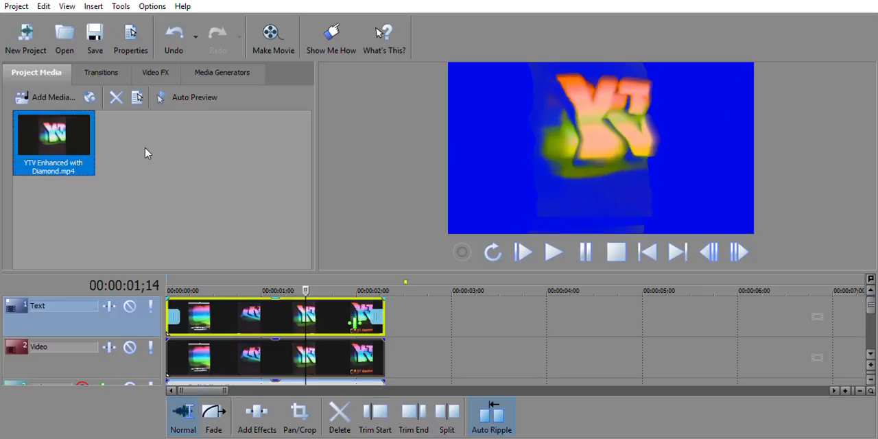
pyautogui.moveTo(381, 133)
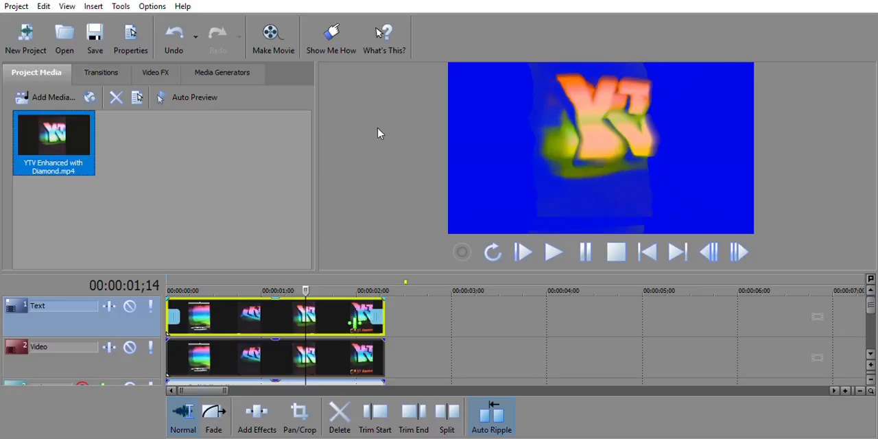
pyautogui.moveTo(821, 27)
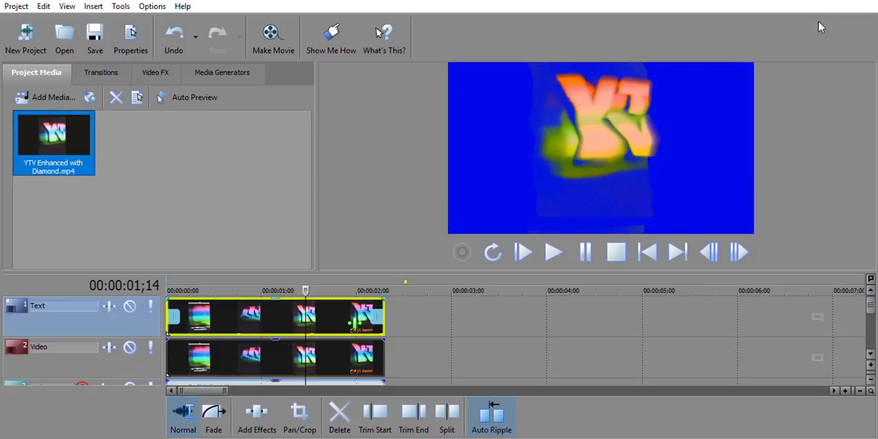